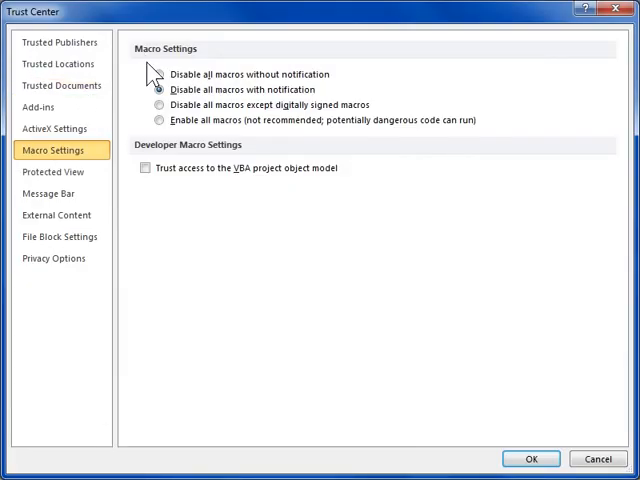
Step: Choose 'Enable all macros' in the Trust Center macro settings
click(157, 120)
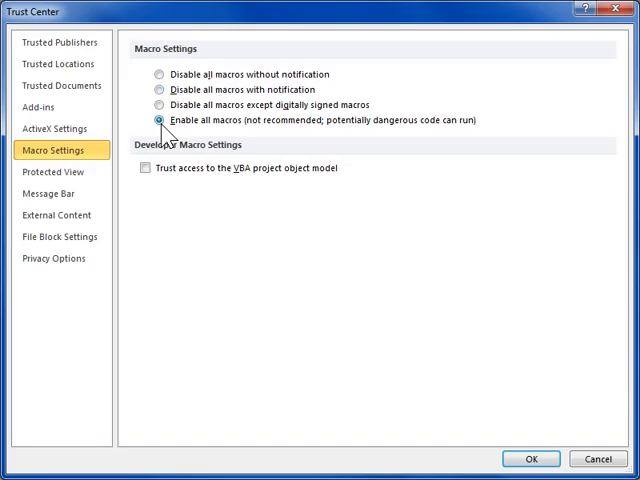
mouse_move(452, 384)
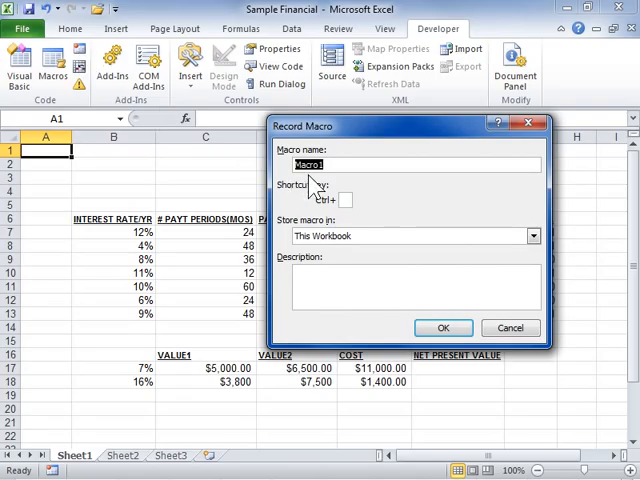
Step: Record macro 'SampleMacro' with shortcut m, stored in This Workbook, description 'Sample Description'
text(SampleMacro)
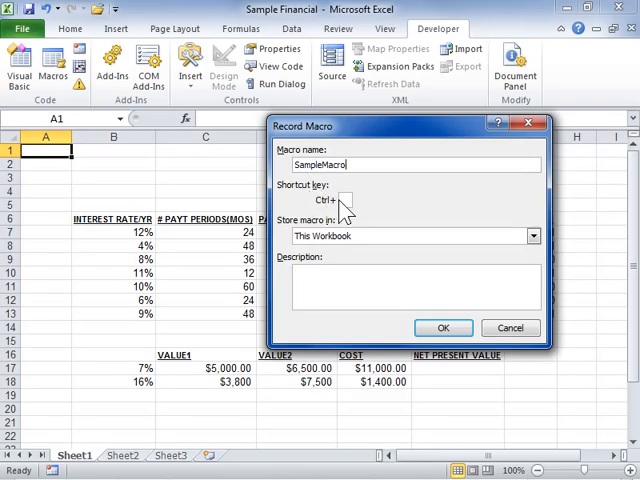
text(m)
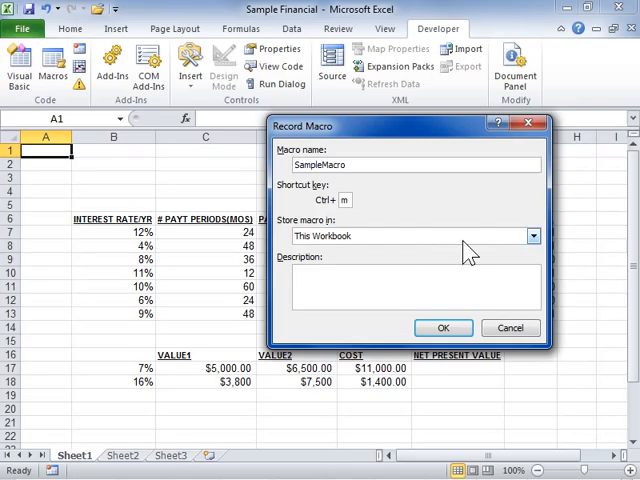
click(532, 236)
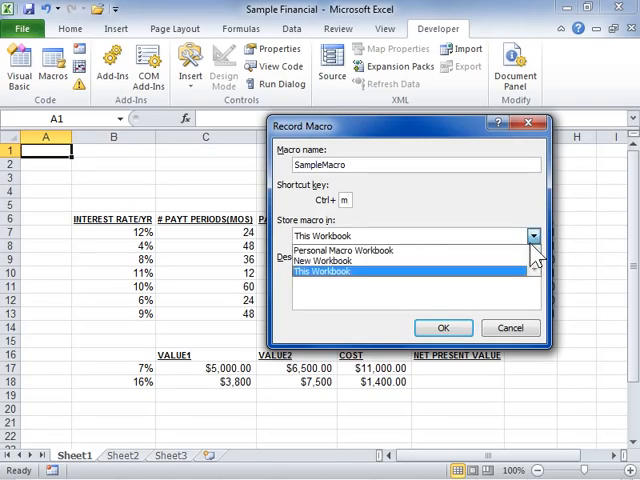
click(322, 271)
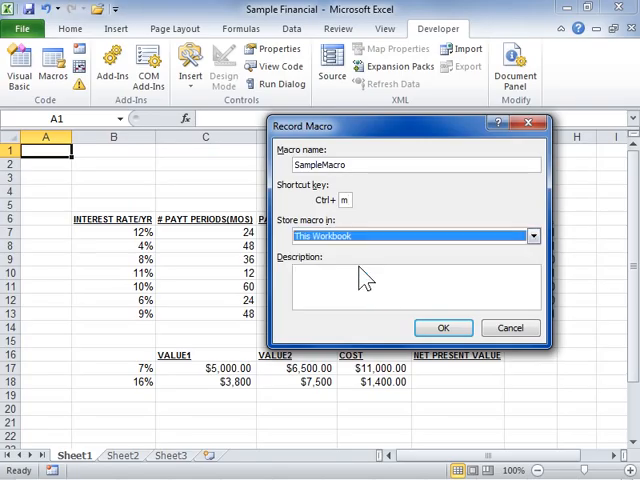
mouse_move(332, 273)
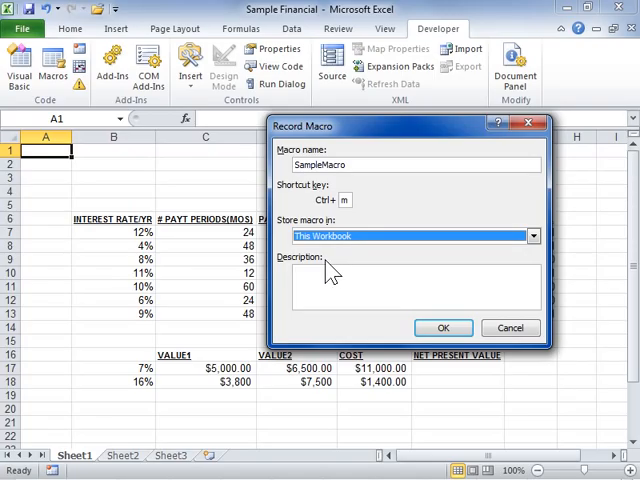
text(Sample Description)
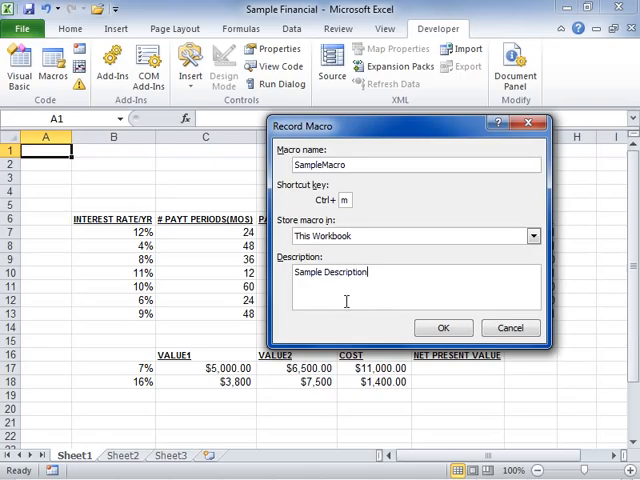
click(443, 328)
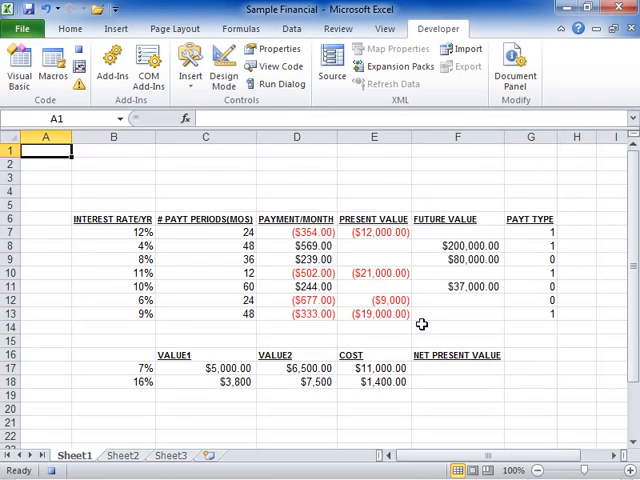
mouse_move(118, 225)
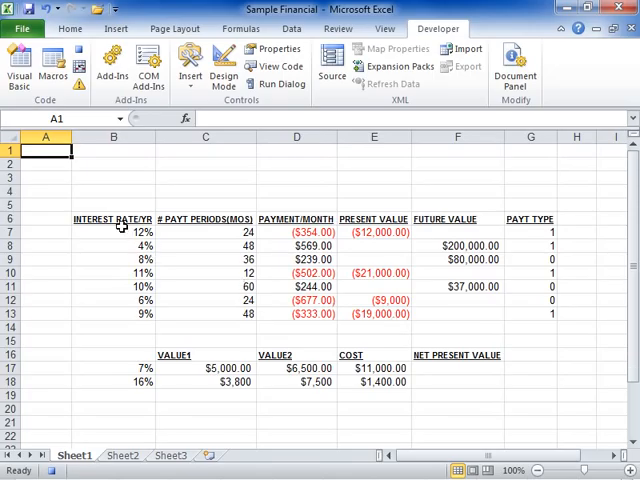
Step: Drag-select cells B6 through B13 of the INTEREST RATE/YR column
drag(113, 218, 113, 314)
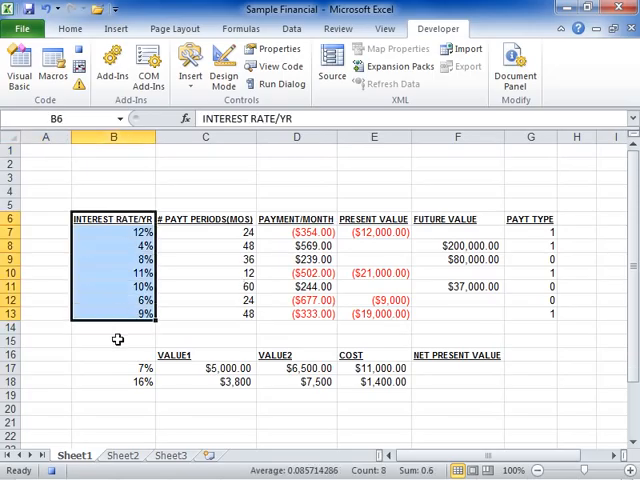